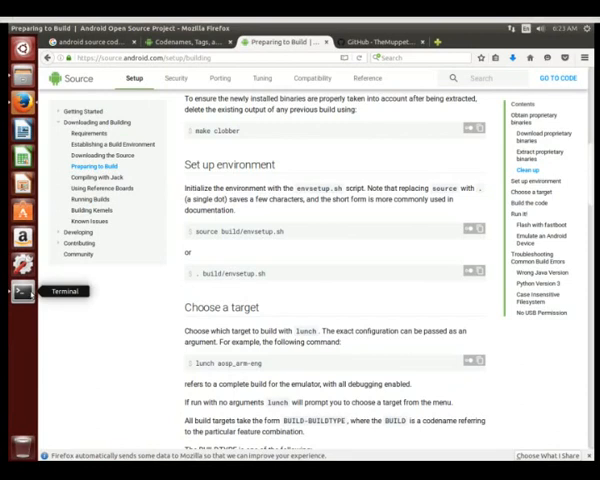
# - Launch a terminal from the Unity launcher beside the Preparing to Build page
pyautogui.click(13, 291)
pyautogui.write('. build/envsetup.sh')
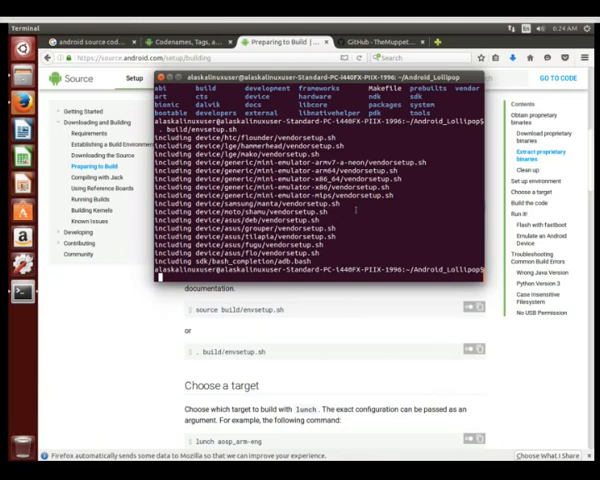
pyautogui.moveTo(316, 321)
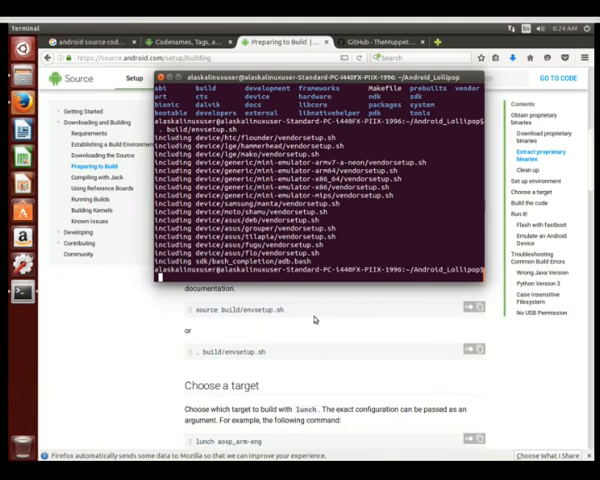
# - Scroll the build guide down to its section on choosing a lunch target
pyautogui.scroll(-3)
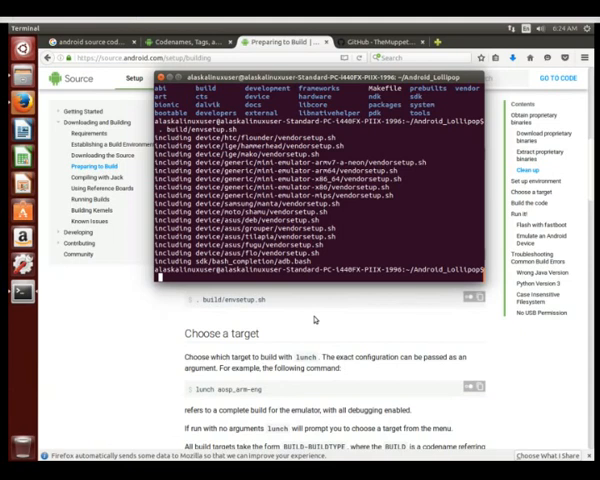
pyautogui.scroll(-3)
pyautogui.write('lunch')
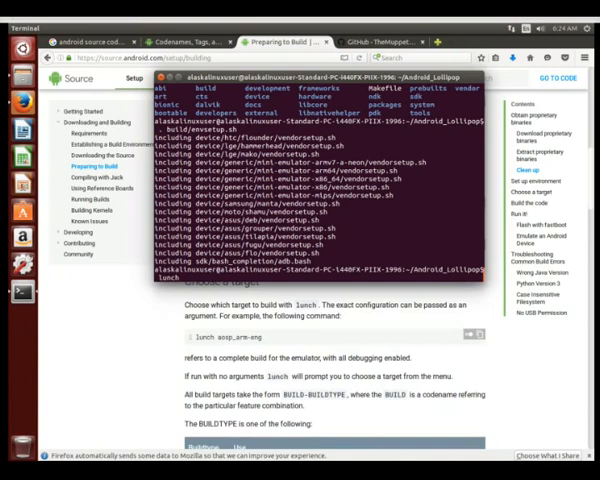
# - Run lunch and enter a target number at the 'Which would you like?' prompt
pyautogui.press('Return')
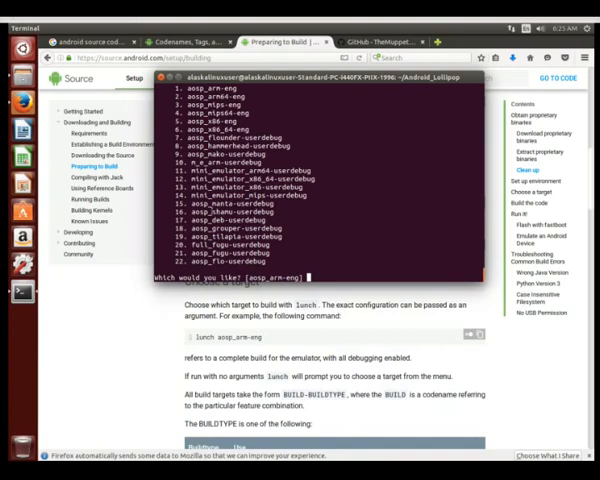
pyautogui.write('10')
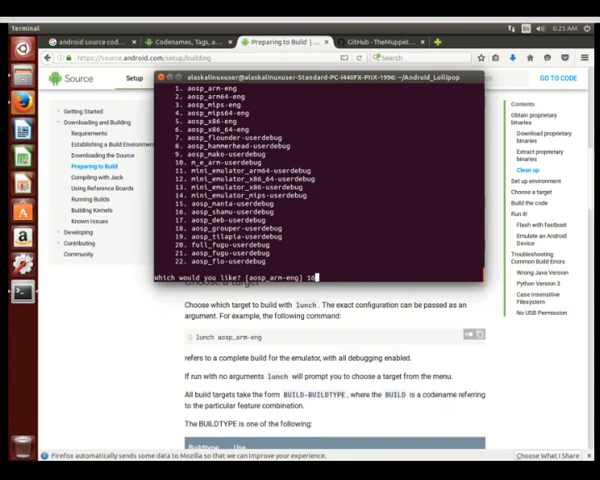
pyautogui.scroll(-3)
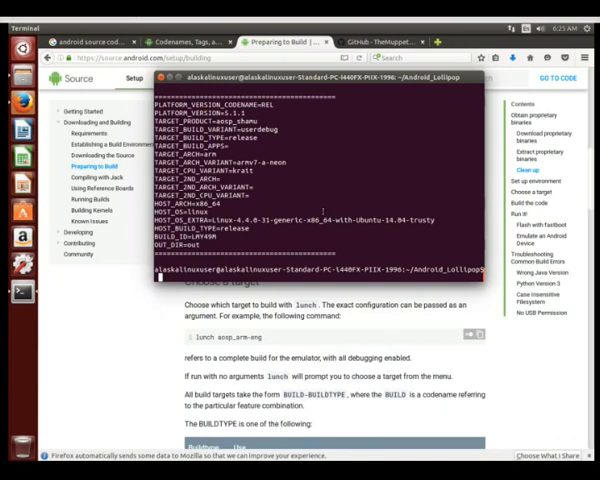
# - Scroll the guide to the make -j build section while the aosp_shamu configuration prints
pyautogui.scroll(-3)
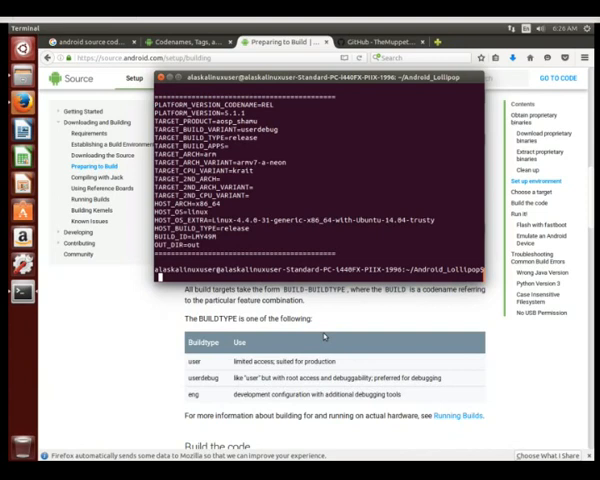
pyautogui.scroll(-3)
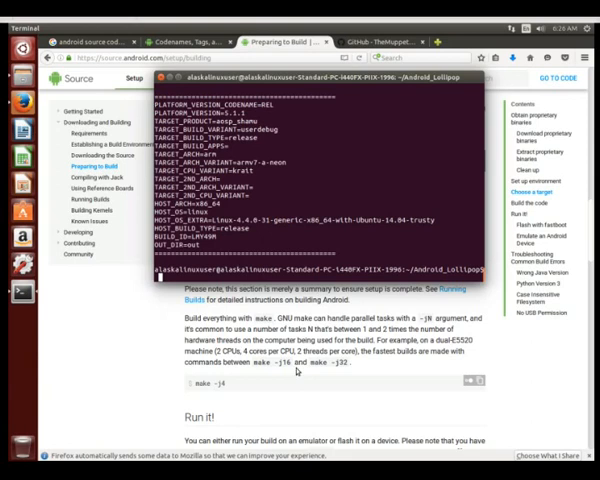
pyautogui.moveTo(237, 400)
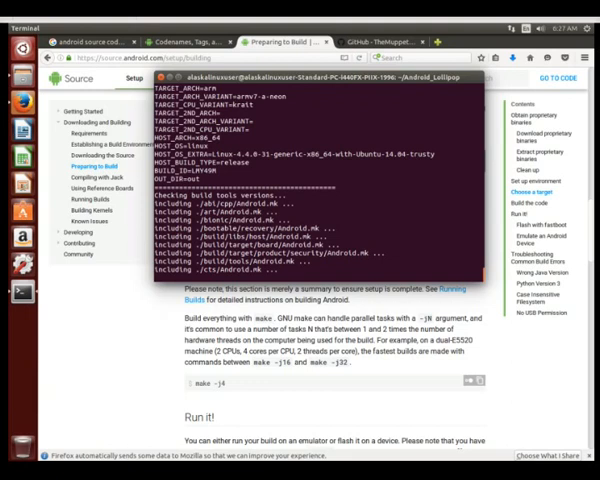
# - Scroll through the output as make includes the device, external, frameworks and system Android.mk files
pyautogui.scroll(-3)
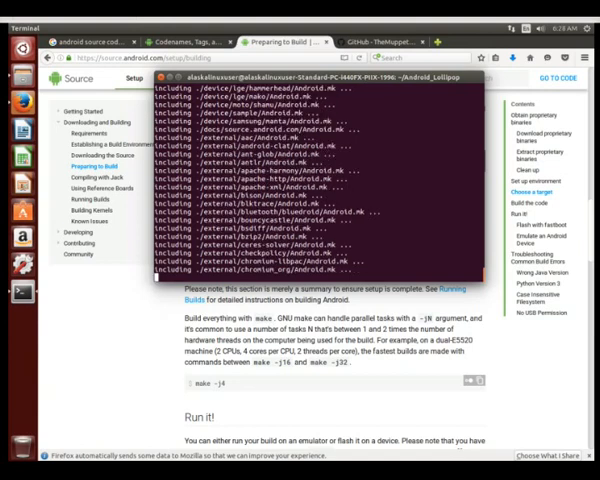
pyautogui.scroll(-3)
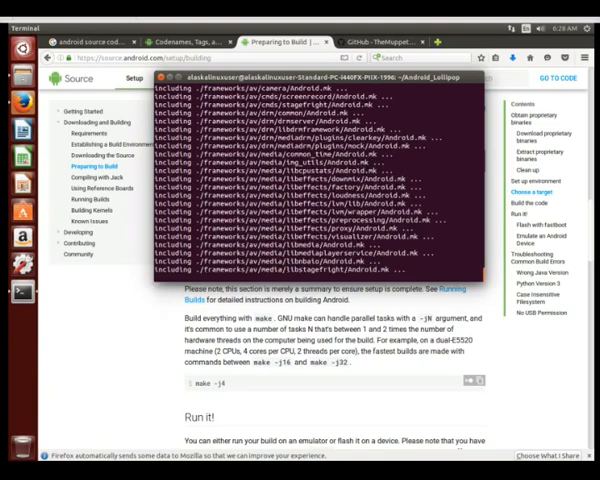
pyautogui.scroll(-3)
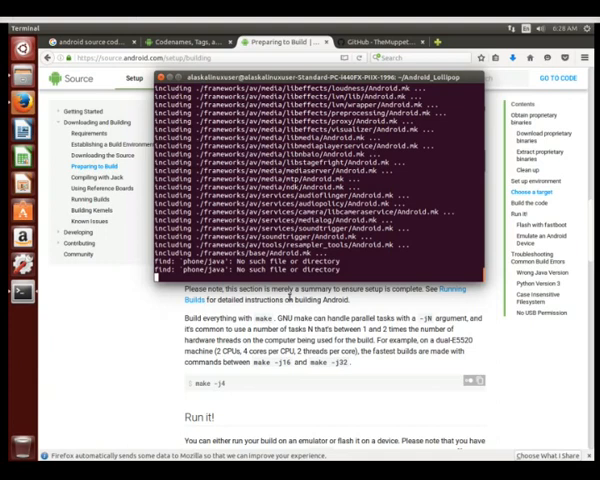
pyautogui.moveTo(152, 325)
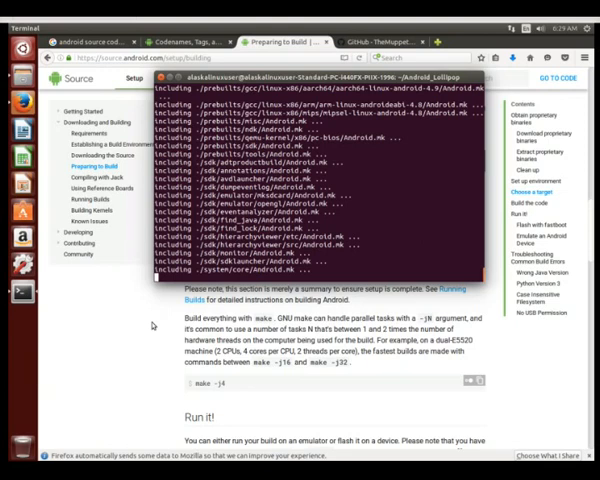
pyautogui.scroll(-3)
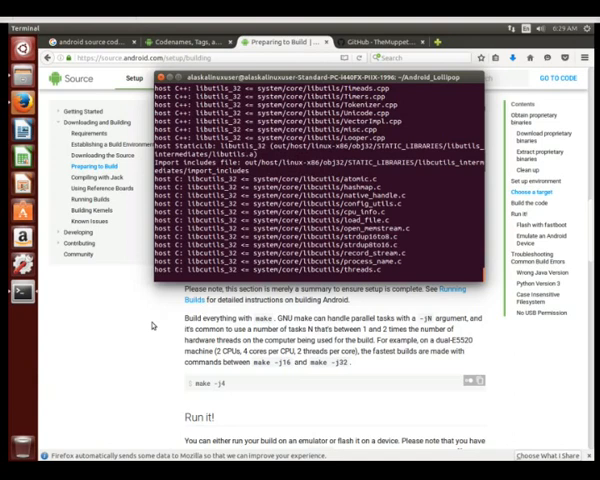
# - Scroll through the host libutils_32 and libcutils C/C++ compile output
pyautogui.scroll(-3)
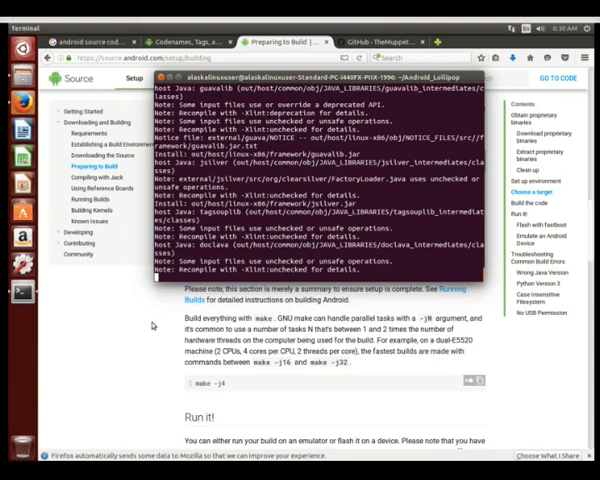
# - Scroll through the output building guavalib, jsilver, tagsouplib and doclava
pyautogui.scroll(-3)
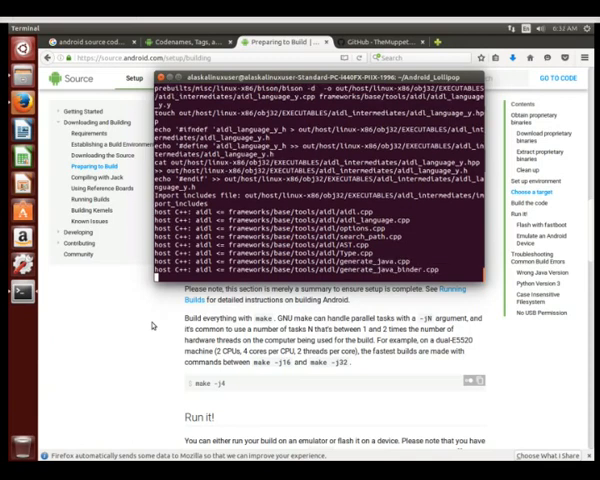
# - Follow the output as the aidl tool compiles and the app, bluetooth and location AIDL files process
pyautogui.scroll(-3)
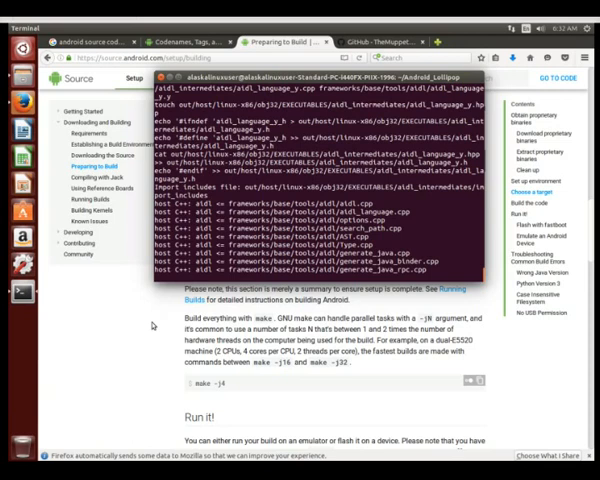
pyautogui.scroll(-3)
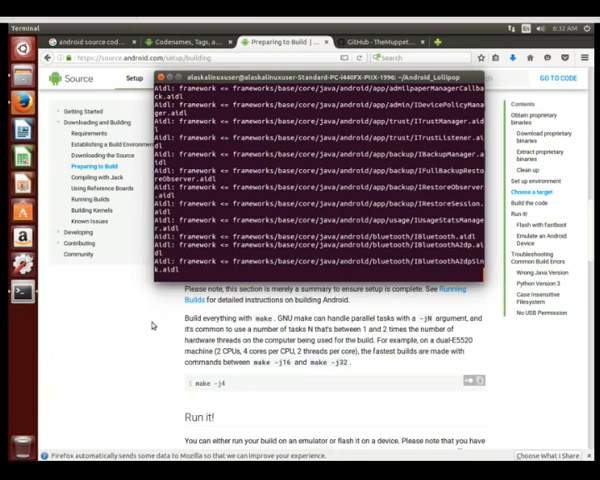
pyautogui.scroll(-3)
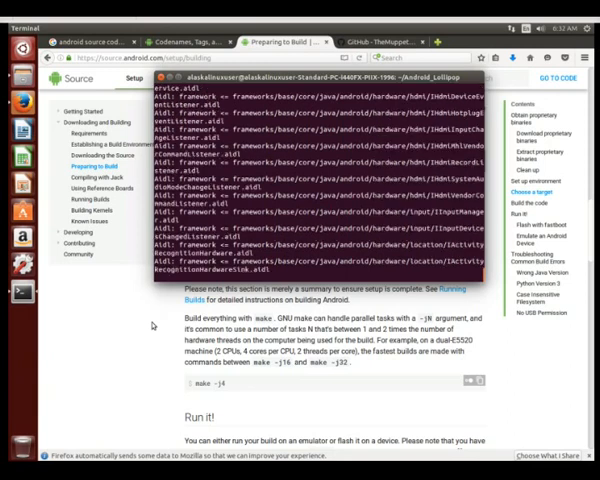